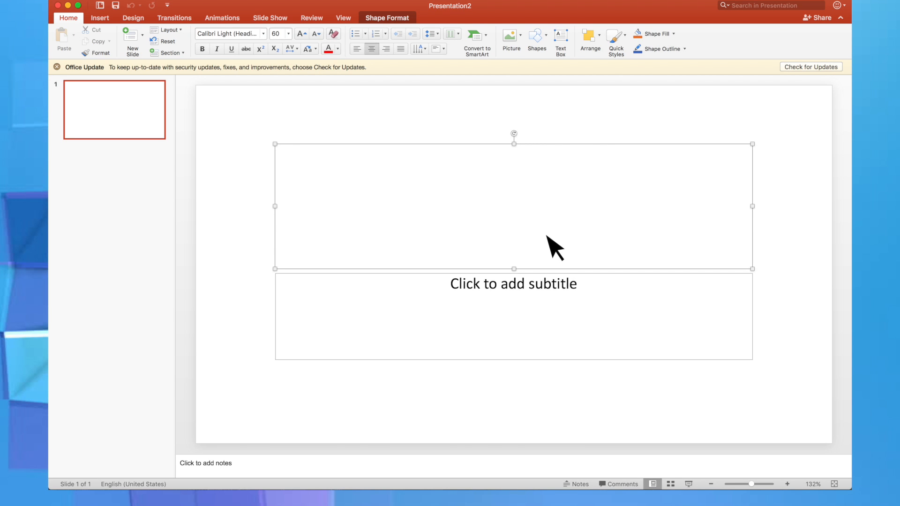
Step: Open Format Text Effects for the empty title placeholder on the first slide
right_click(552, 247)
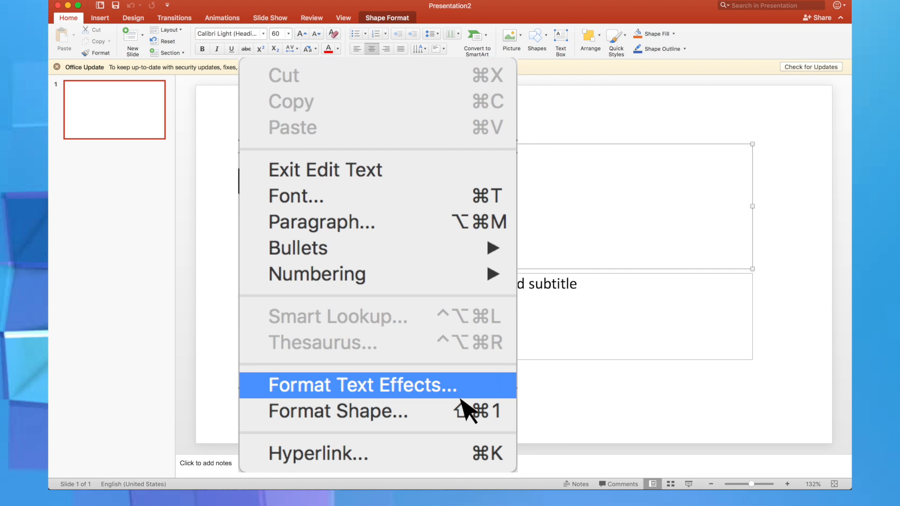
click(347, 386)
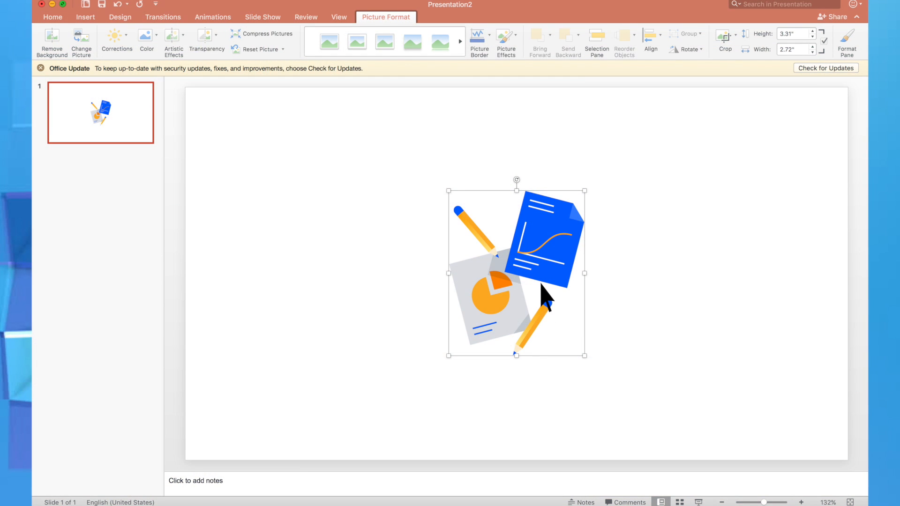
Step: Open Format Picture for the documents, pie chart and pencils illustration
right_click(545, 296)
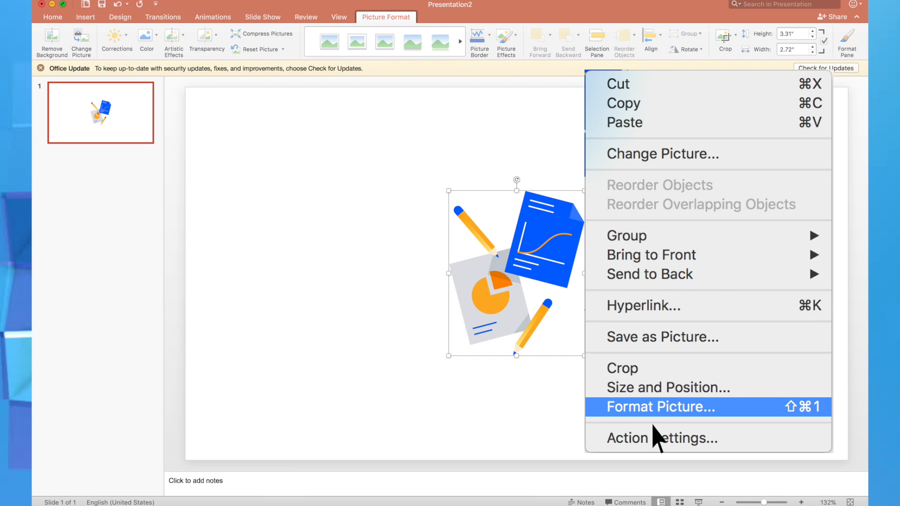
click(662, 407)
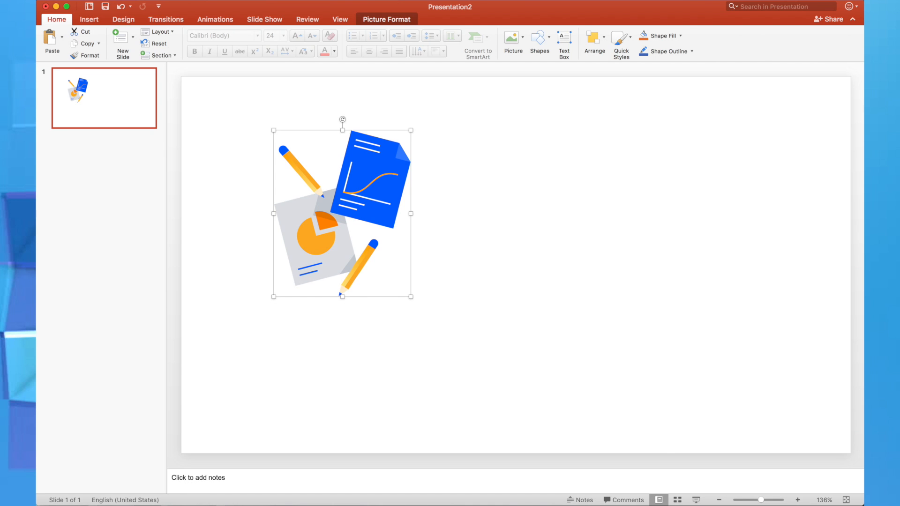
Step: Give the illustration a Custom Path animation drawn toward the upper left
click(216, 19)
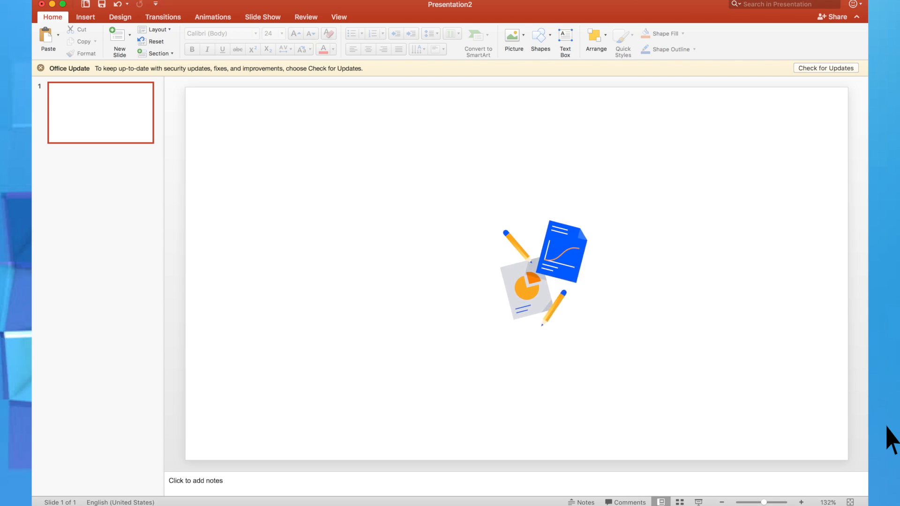
drag(539, 273, 310, 198)
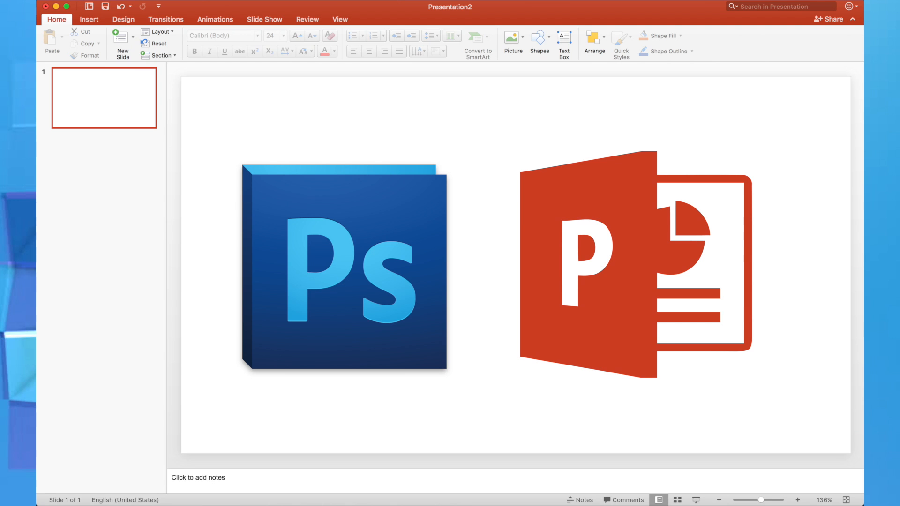
Step: Select both the blue square and blue triangle, then drag them left together
click(89, 19)
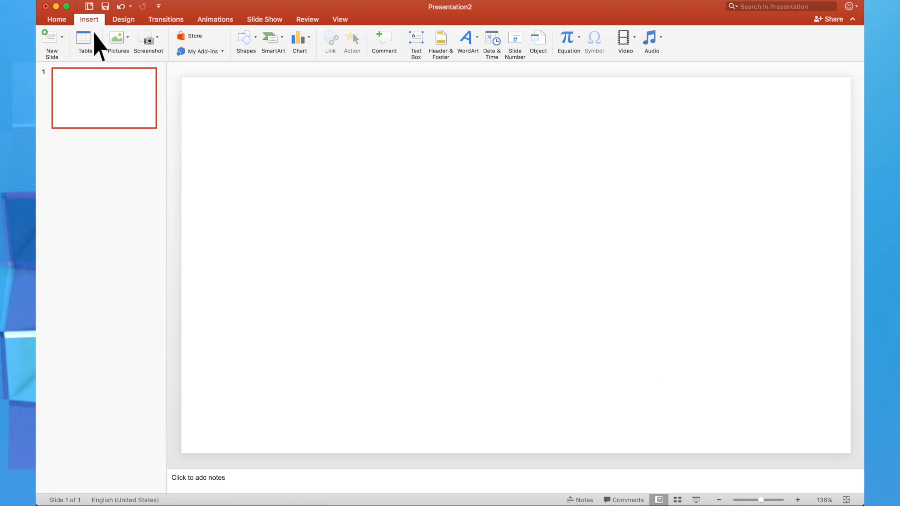
click(374, 252)
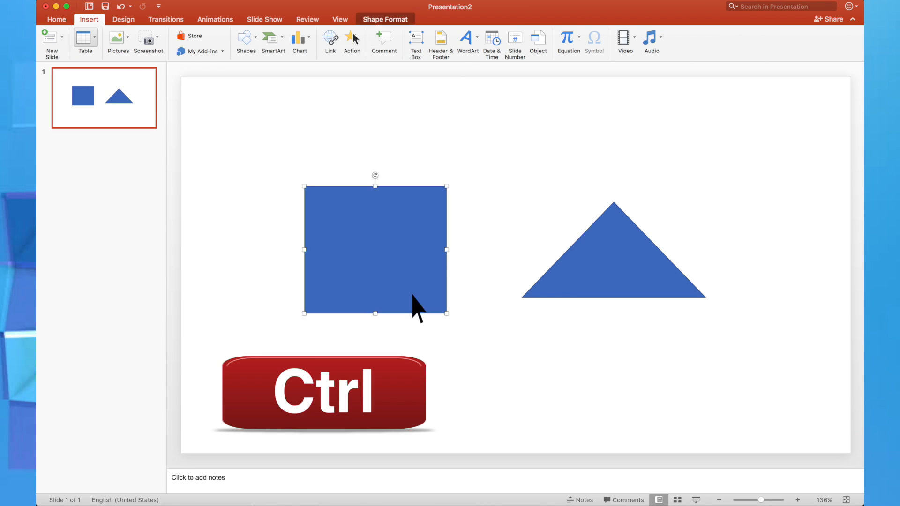
click(613, 250)
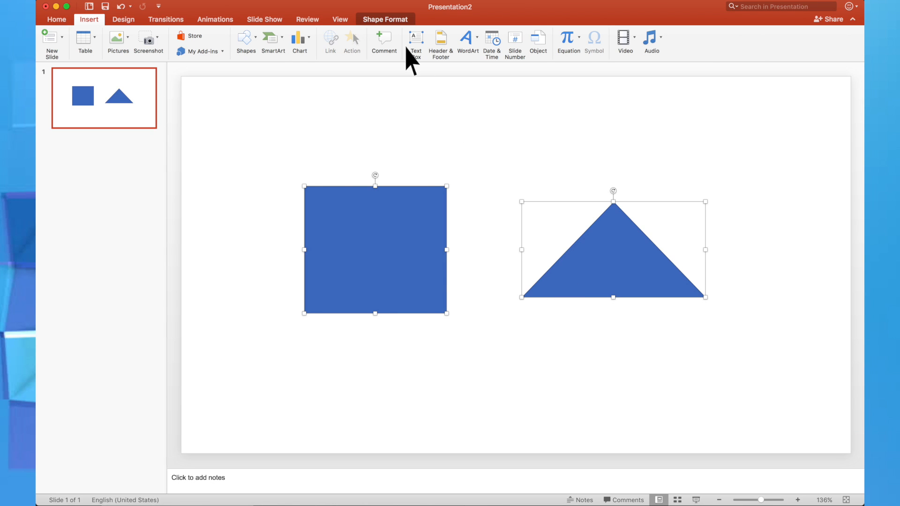
click(178, 51)
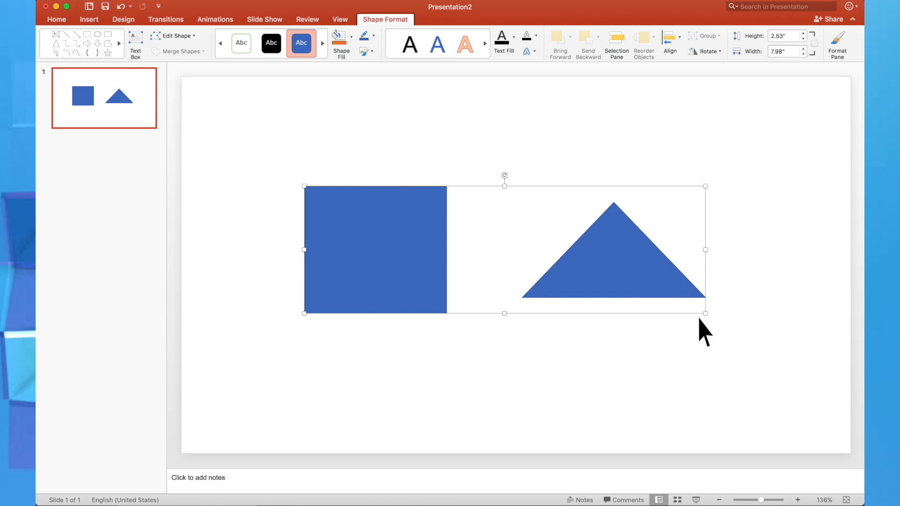
drag(705, 314, 626, 285)
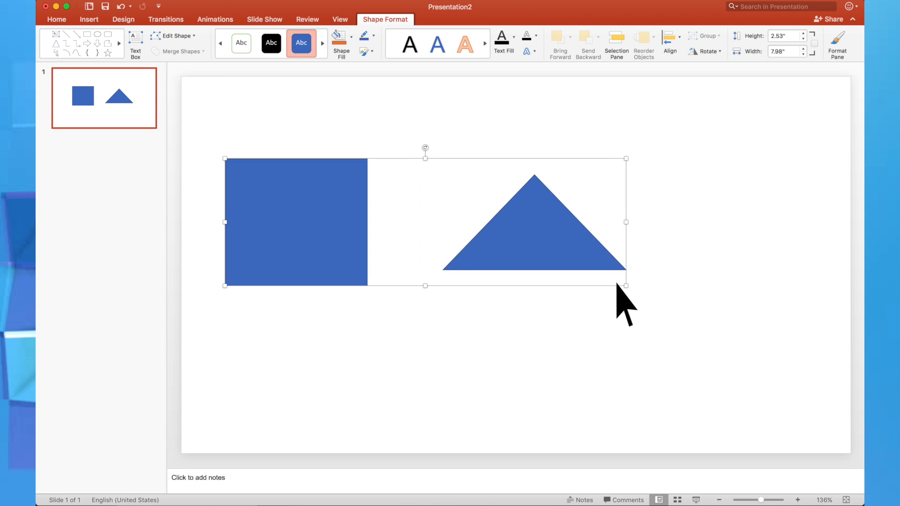
drag(626, 286, 630, 329)
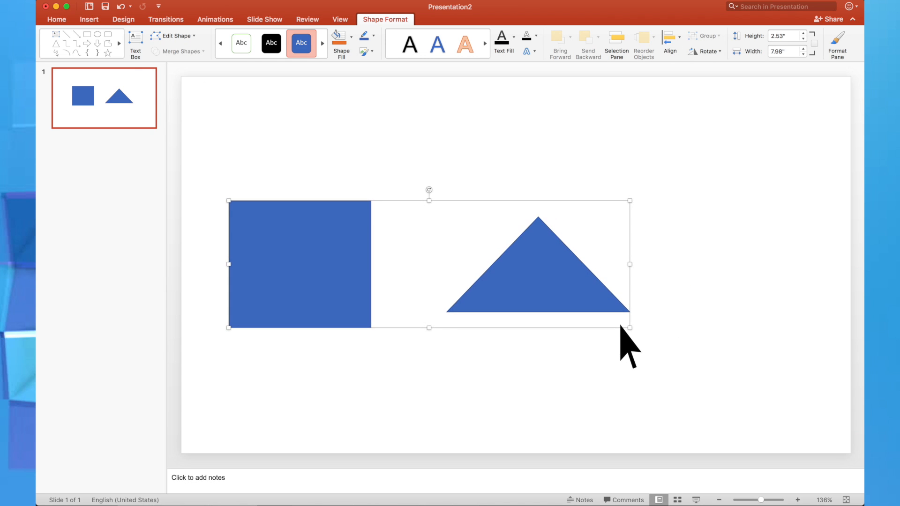
click(56, 19)
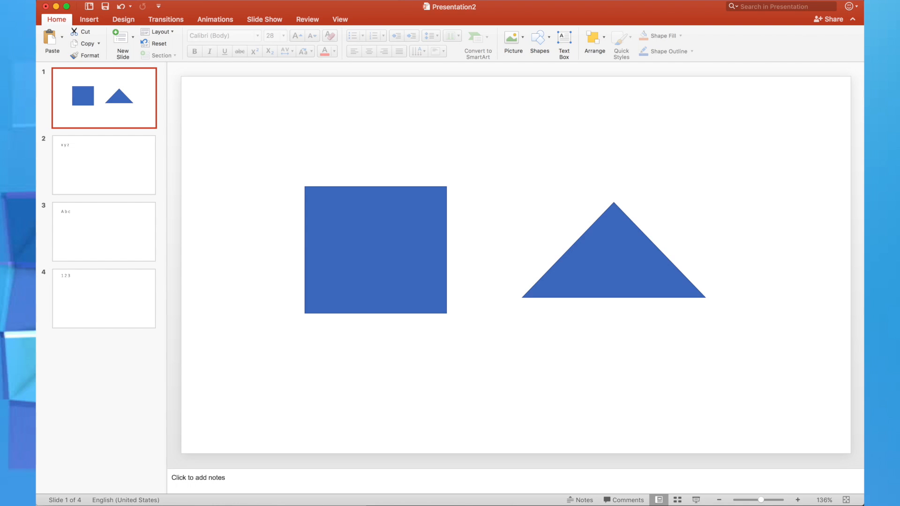
Step: From slide 4, save Presentation2.pps as a PowerPoint Show on the Desktop
click(104, 299)
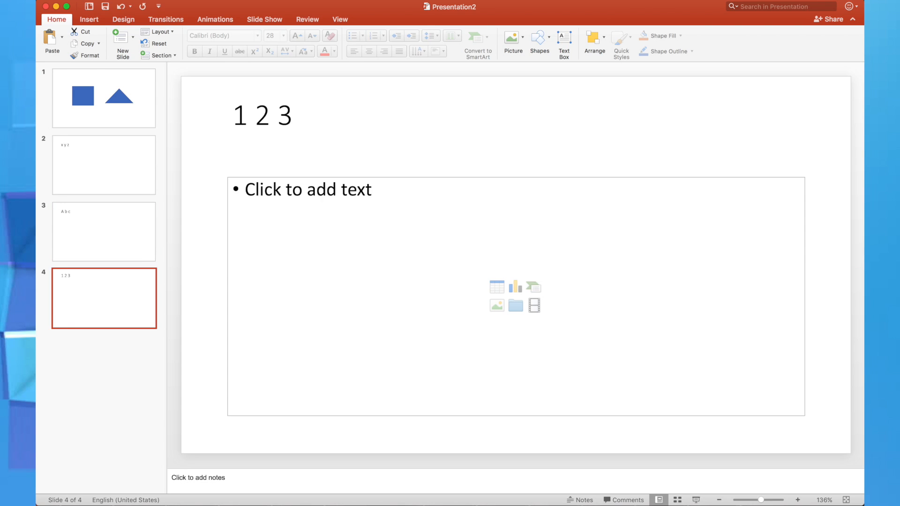
click(104, 98)
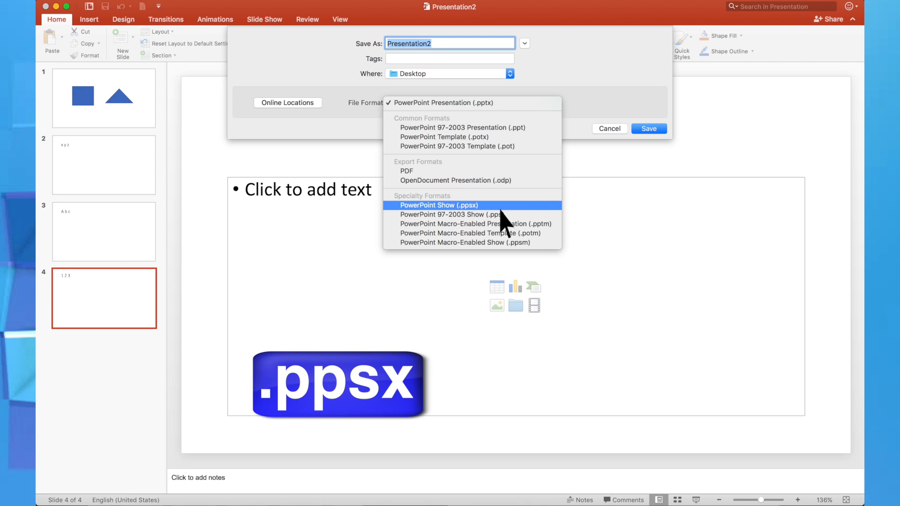
click(648, 128)
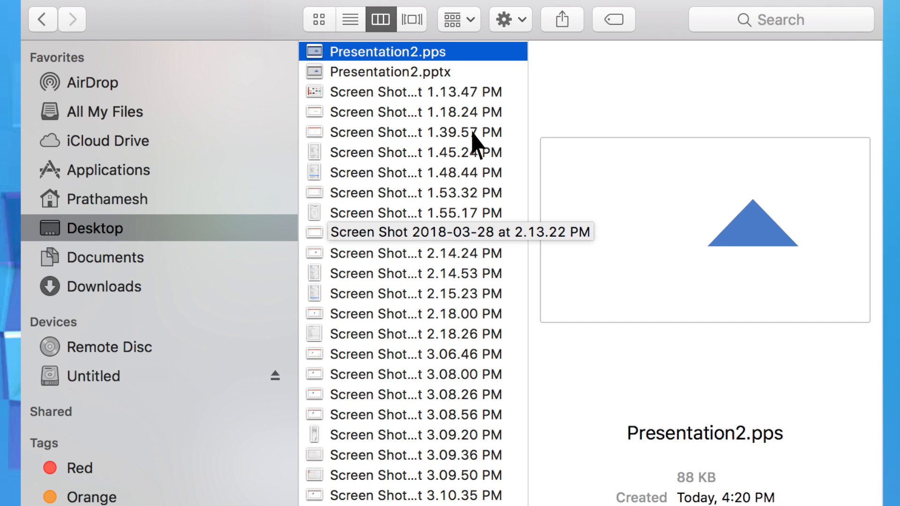